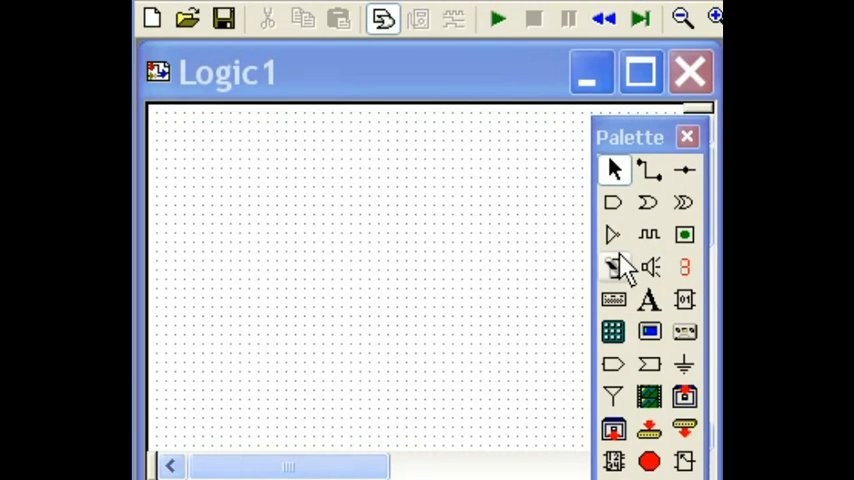
Place a switch, inverter and LED and drag the switch and LED into one wired row.
click(613, 234)
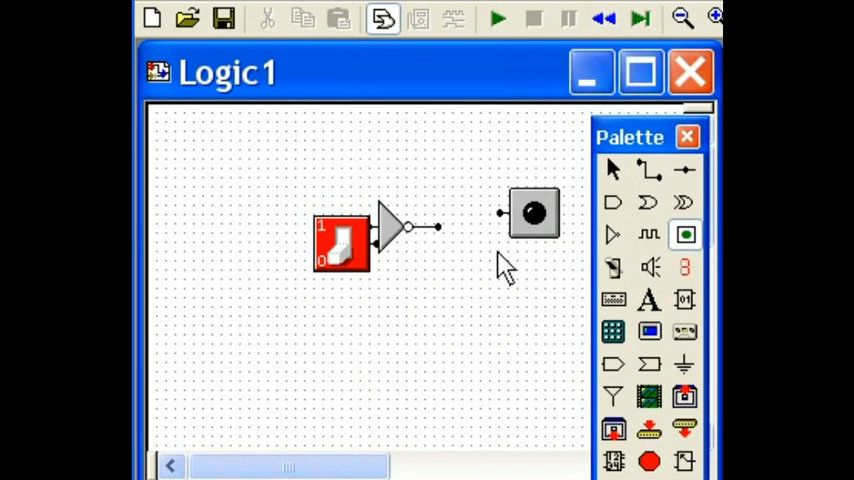
click(325, 240)
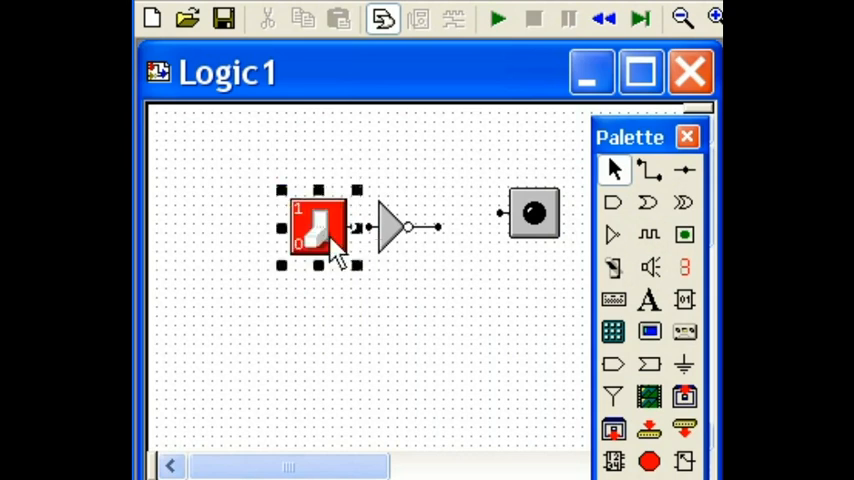
drag(320, 228, 245, 175)
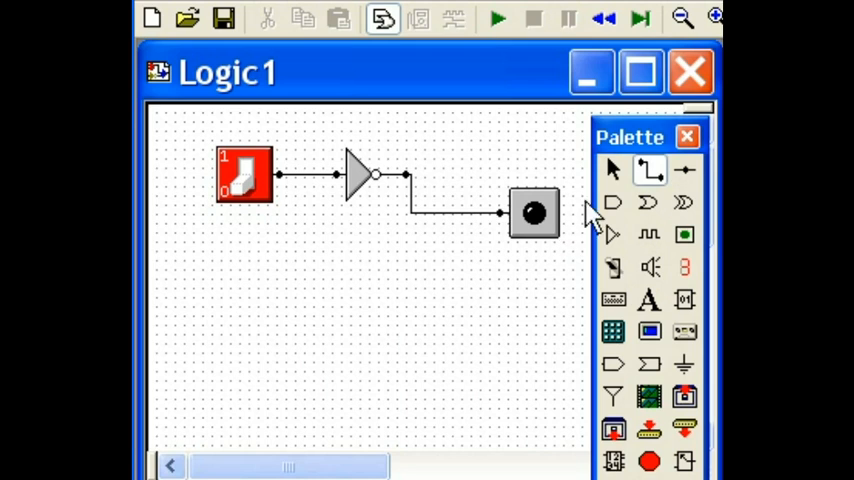
drag(535, 213, 460, 178)
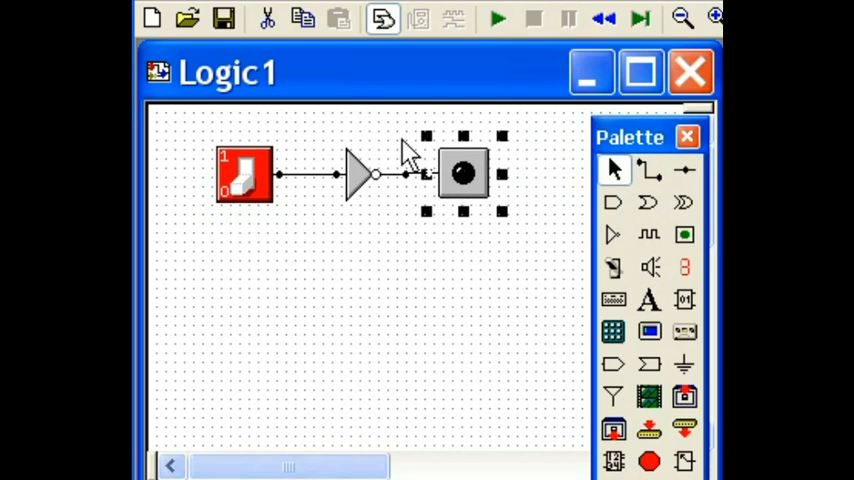
Start the simulation and flip the switch so the LED goes dark.
click(497, 18)
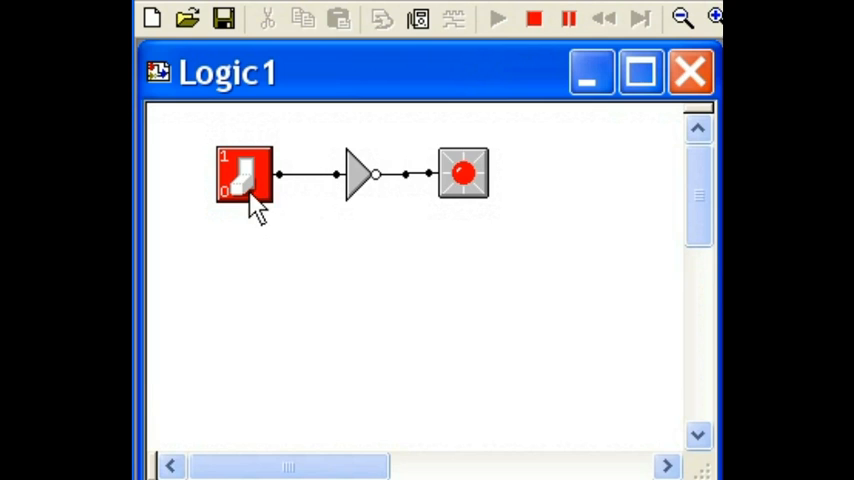
mouse_move(413, 195)
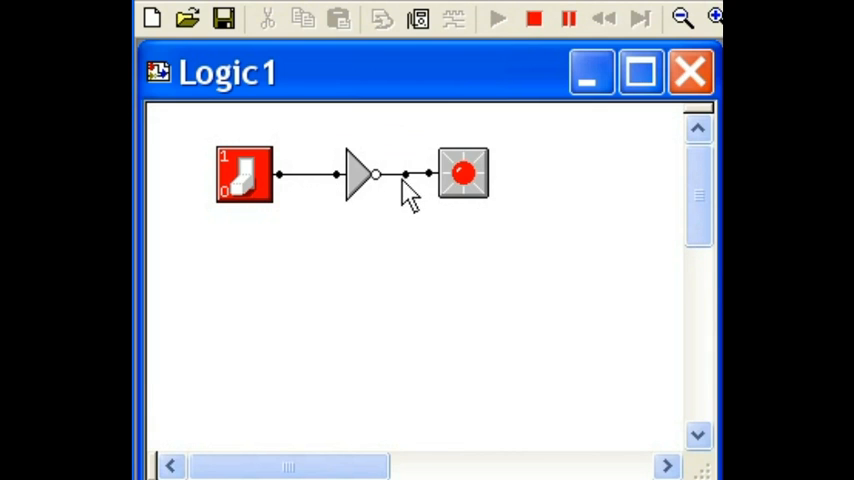
click(245, 175)
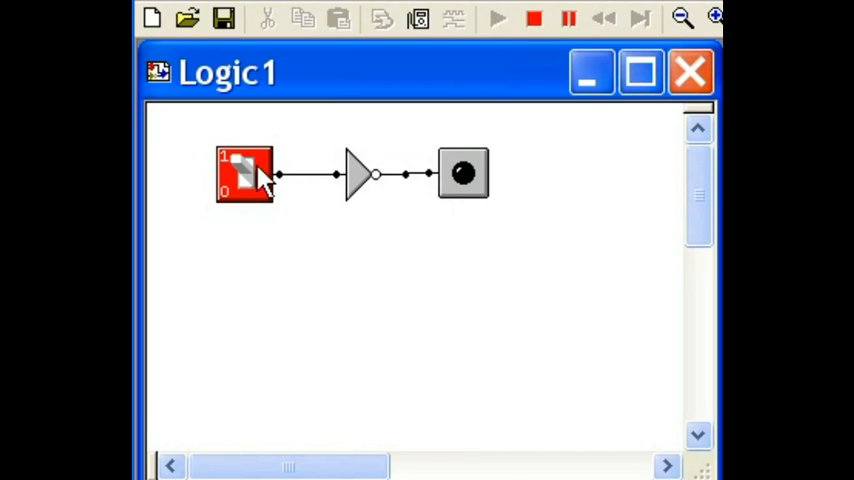
mouse_move(355, 190)
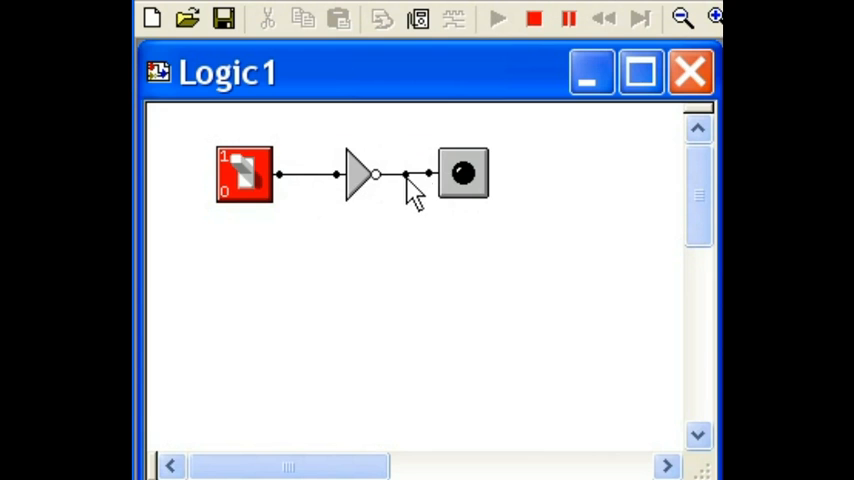
mouse_move(530, 165)
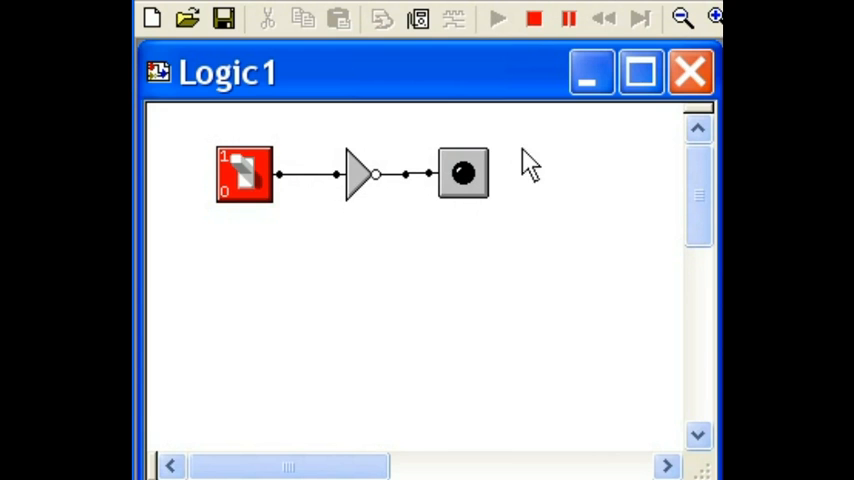
Stop the simulation and nudge the switch and inverter closer together.
click(383, 18)
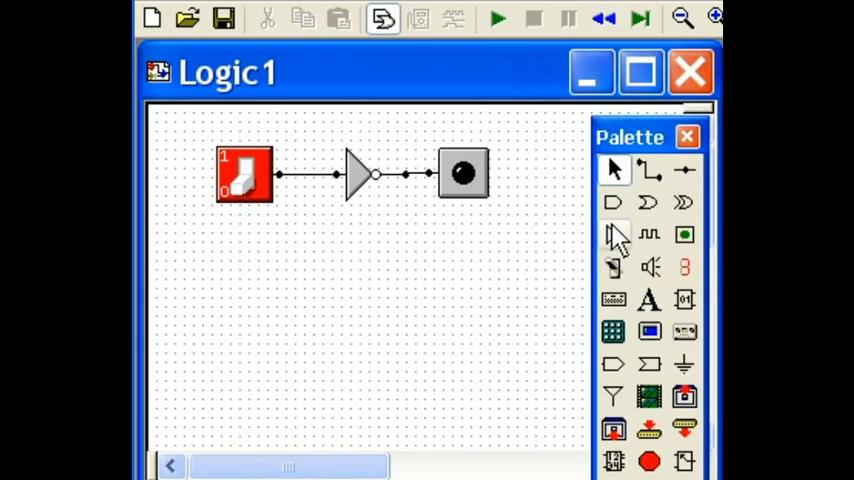
click(243, 173)
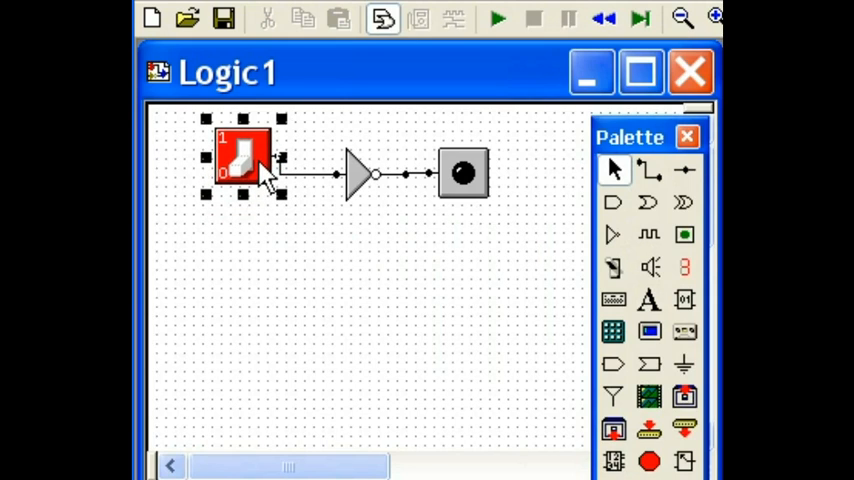
click(355, 173)
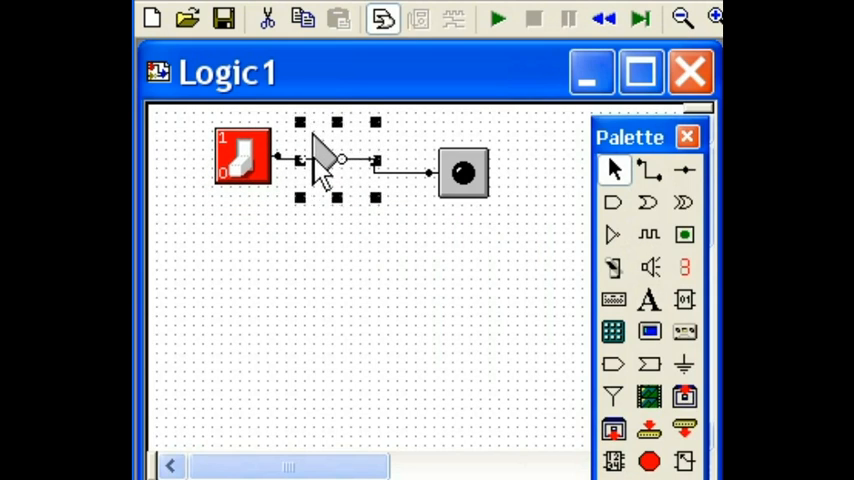
mouse_move(430, 195)
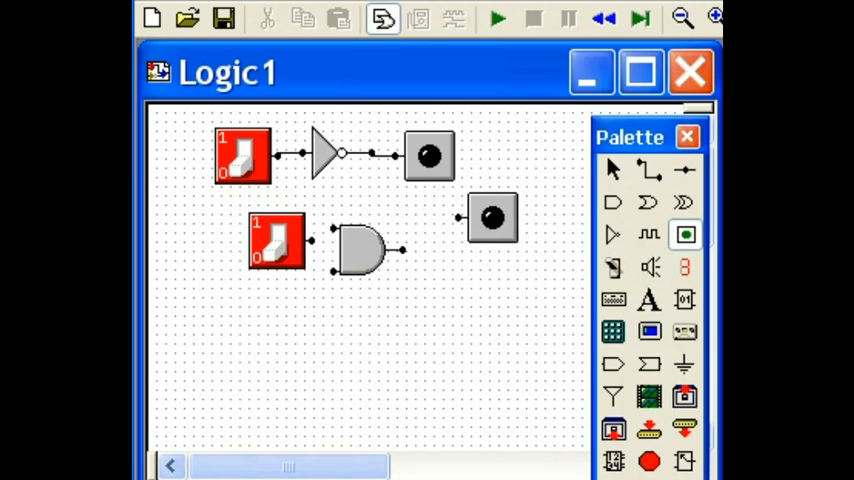
mouse_move(300, 418)
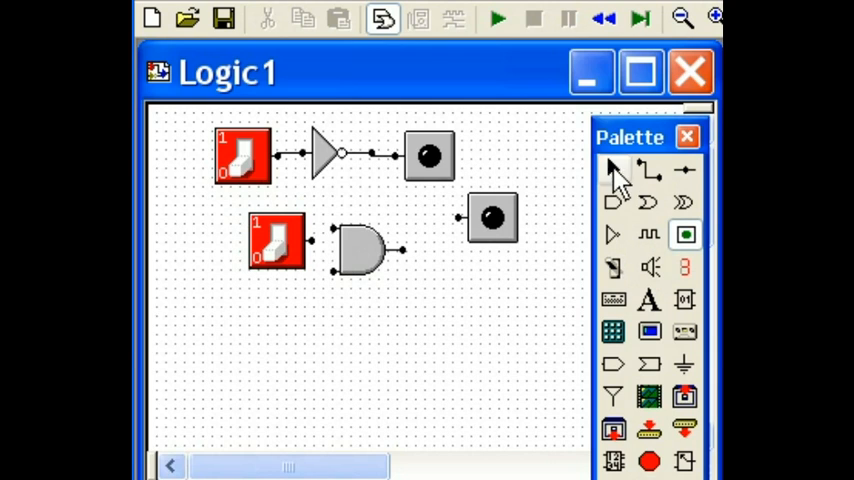
Set the AND gate to Invert Output (NAND) via Properties and shift the second row's parts into line.
right_click(360, 245)
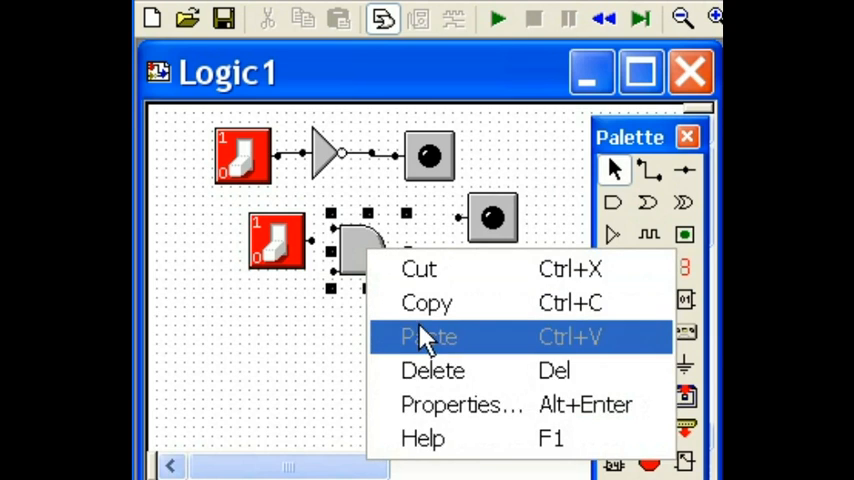
click(461, 404)
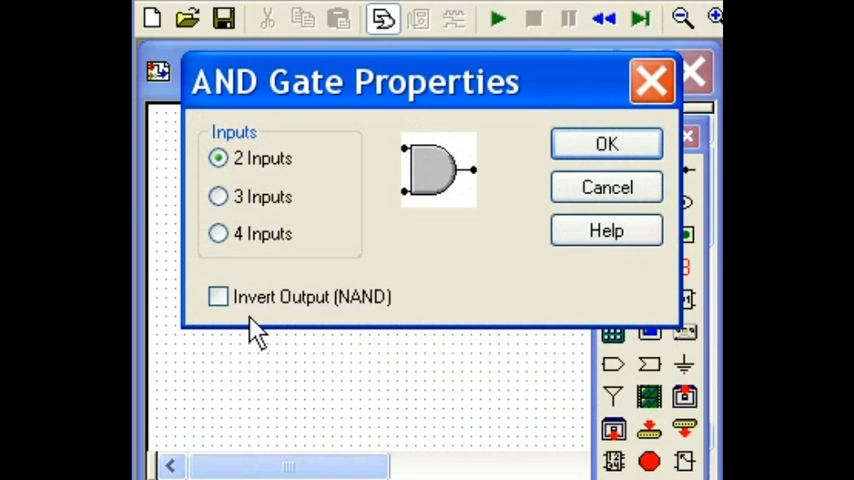
click(607, 143)
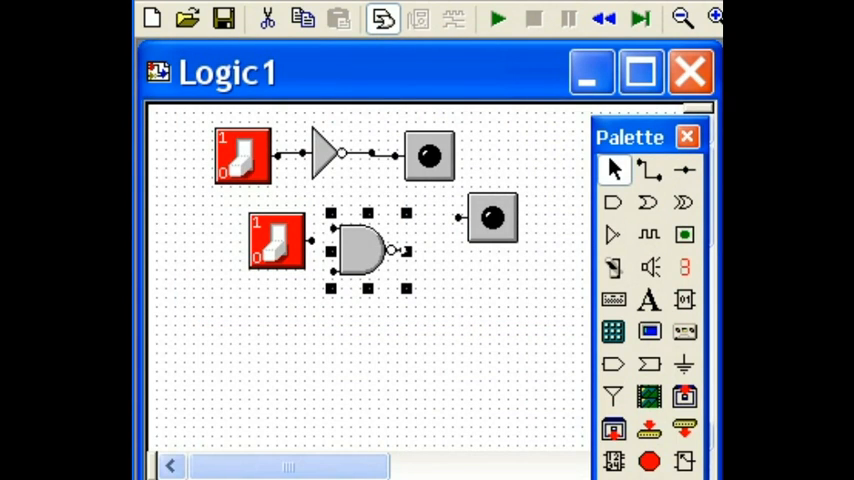
drag(275, 240, 235, 275)
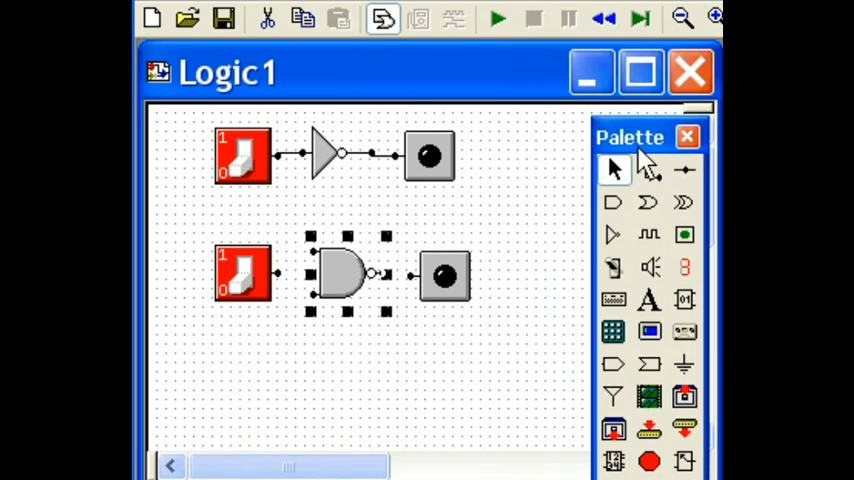
mouse_move(455, 310)
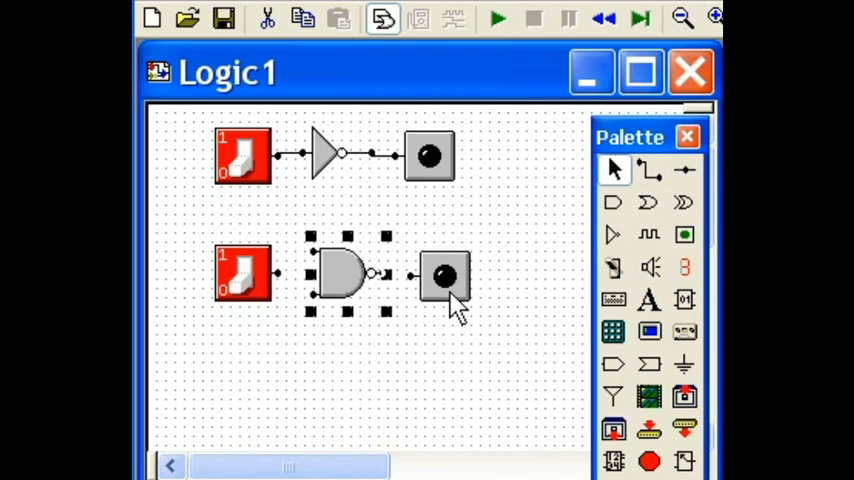
click(445, 275)
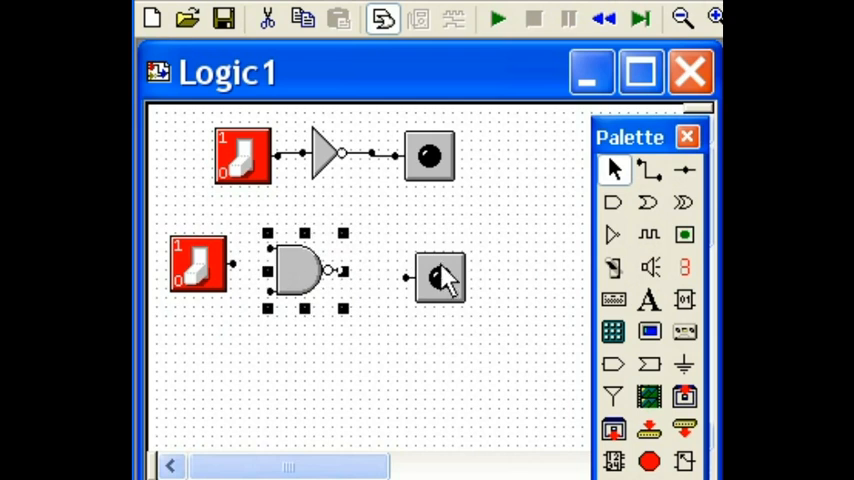
Move the second LED below the NAND gate and wire the switch to both inputs and the output to the LED.
drag(440, 278, 400, 352)
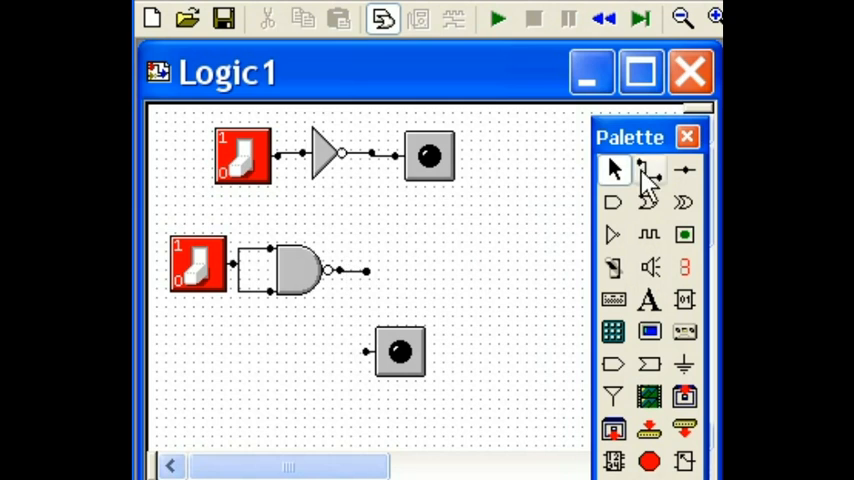
click(648, 170)
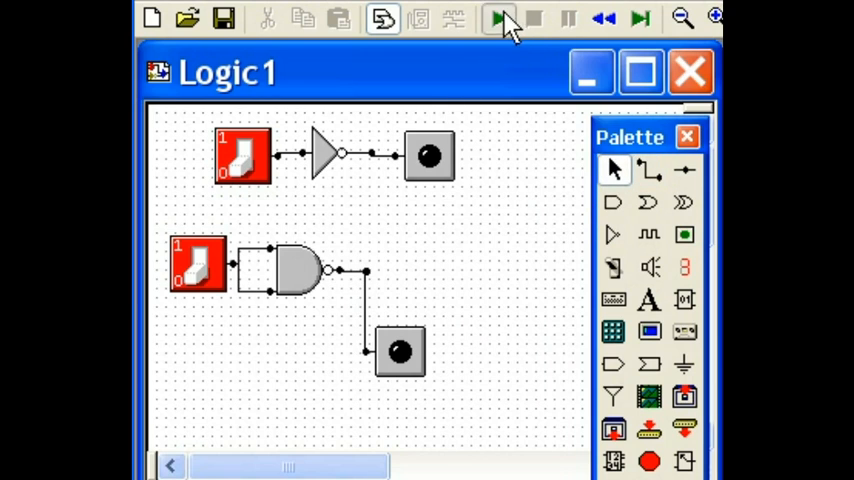
Run both circuits and flip the lower switch so the NAND inverter's LED goes dark.
click(498, 18)
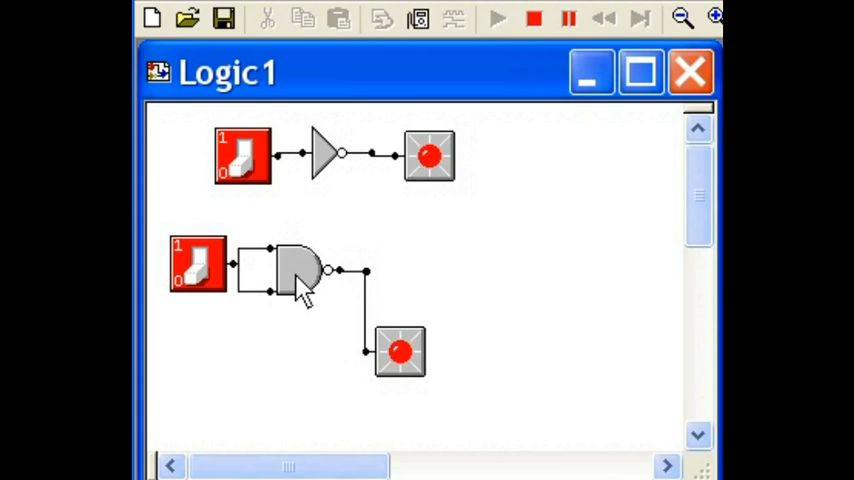
mouse_move(418, 378)
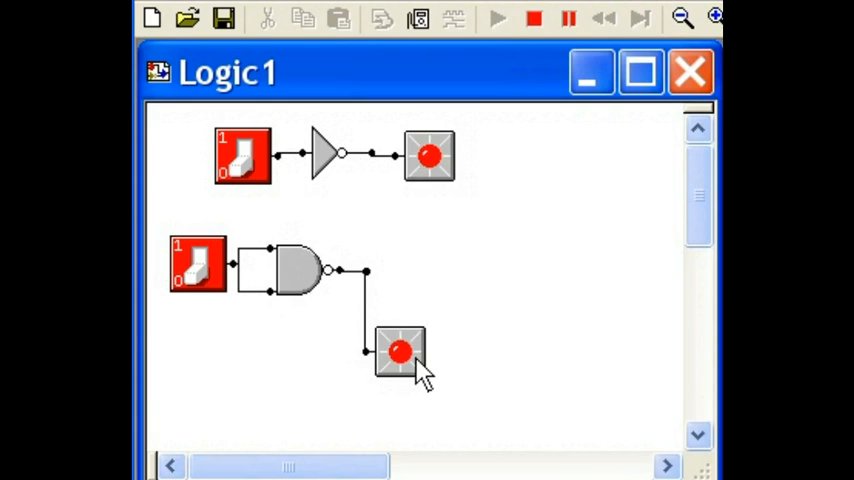
click(198, 263)
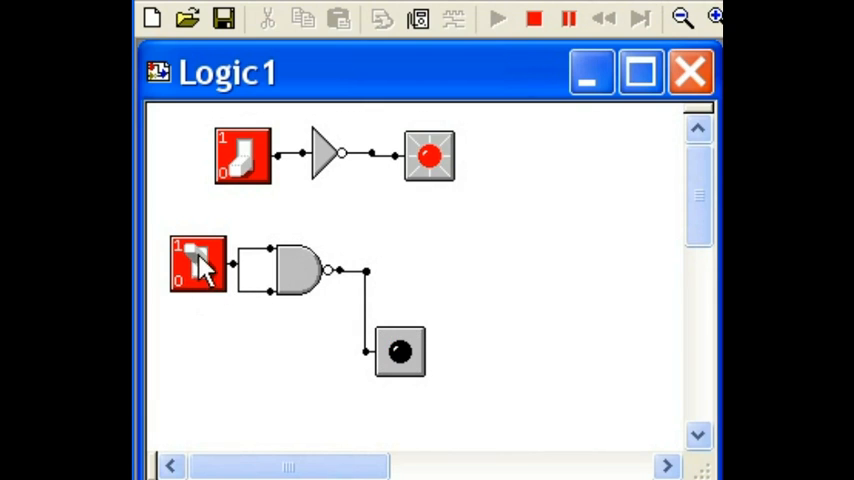
mouse_move(268, 310)
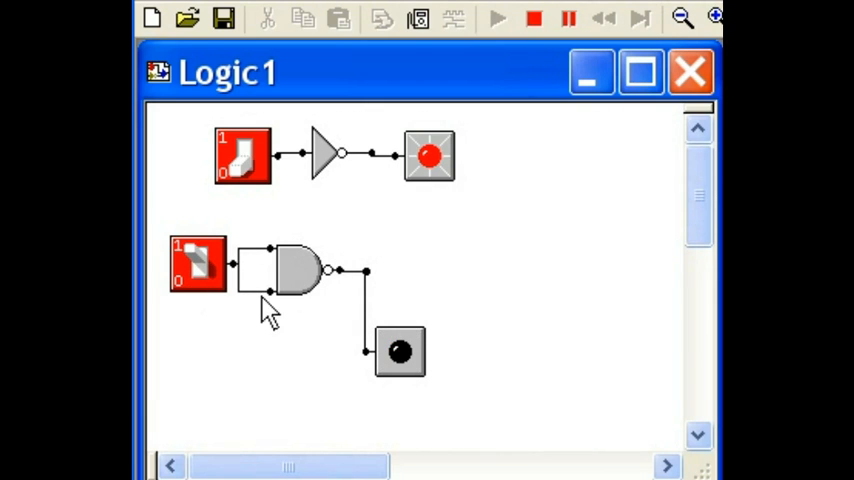
mouse_move(305, 290)
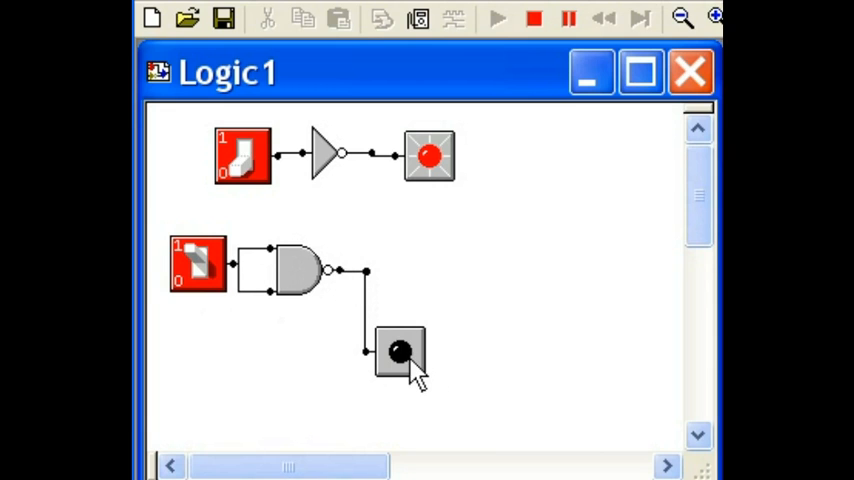
mouse_move(315, 305)
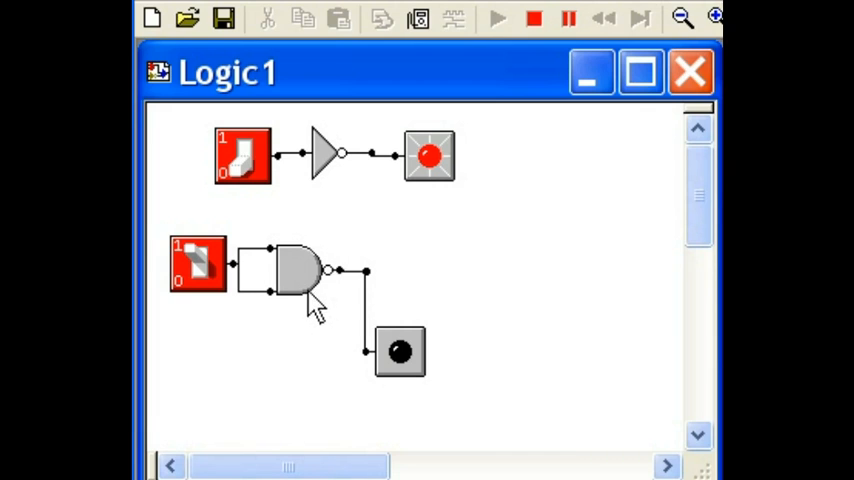
mouse_move(335, 180)
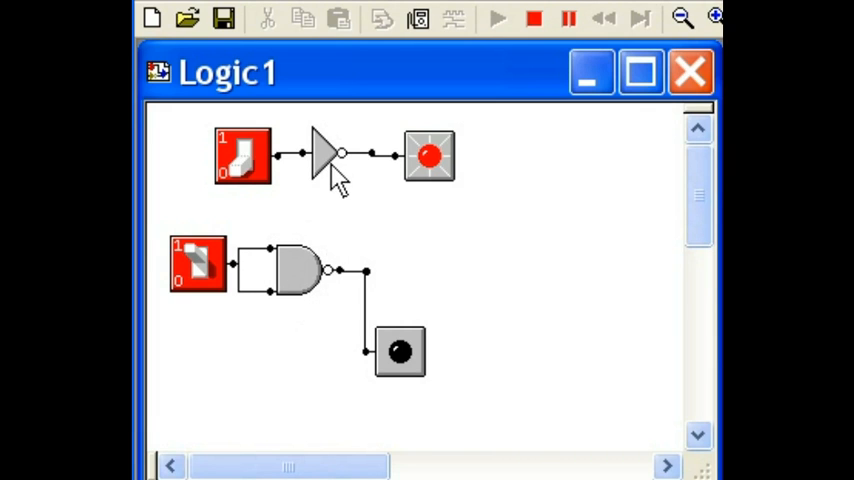
mouse_move(357, 222)
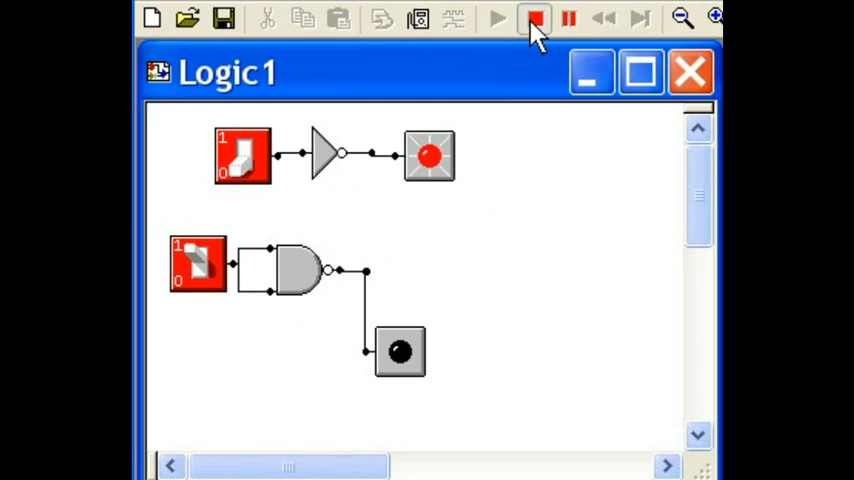
Stop the simulation and Ctrl-drag a copy of the NAND gate beside the first.
click(533, 18)
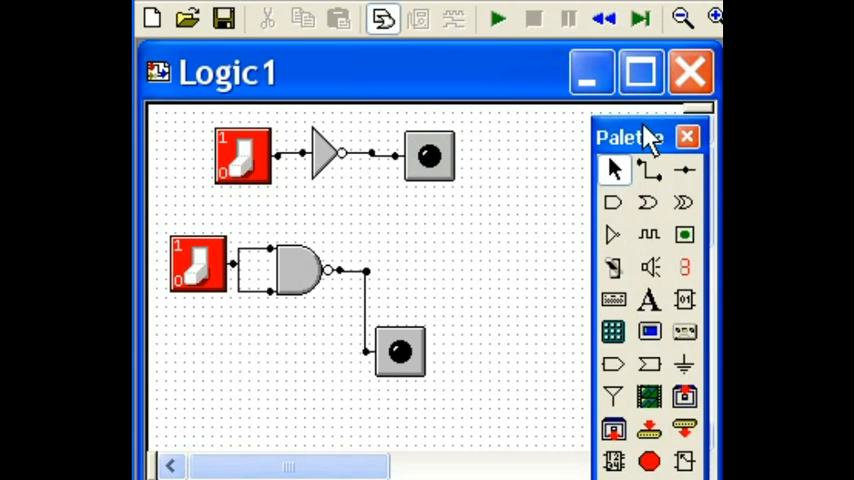
click(295, 270)
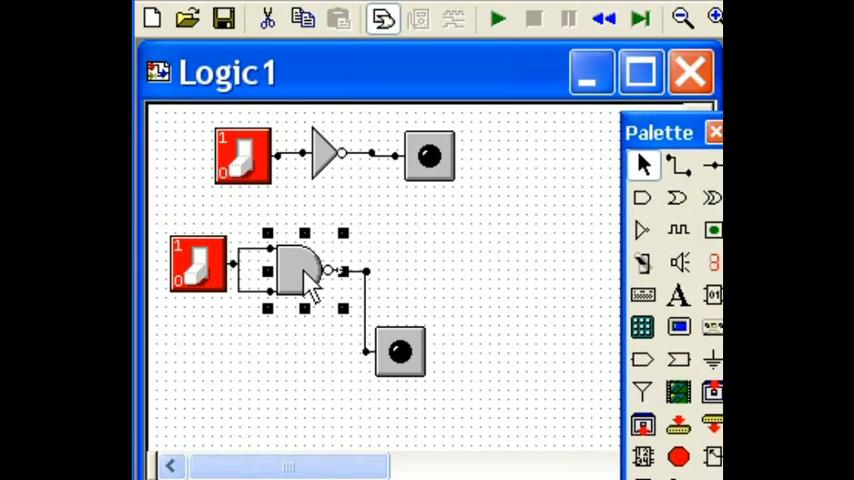
drag(300, 270, 490, 275)
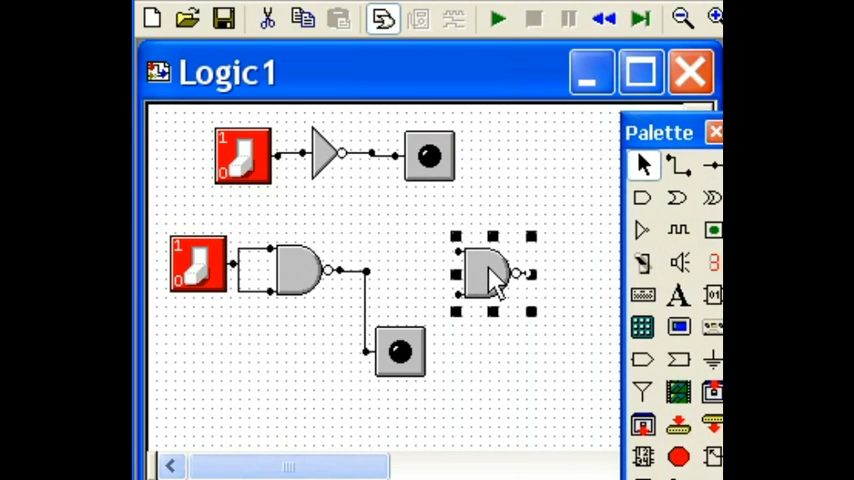
drag(490, 275, 435, 280)
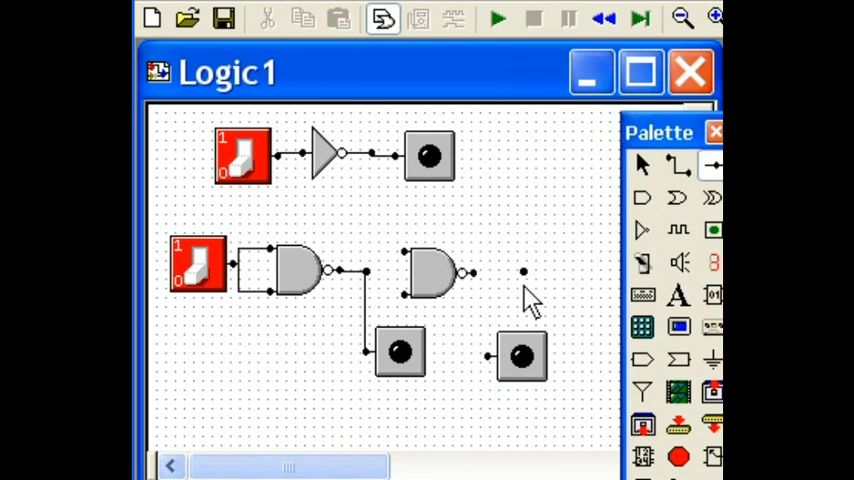
mouse_move(535, 325)
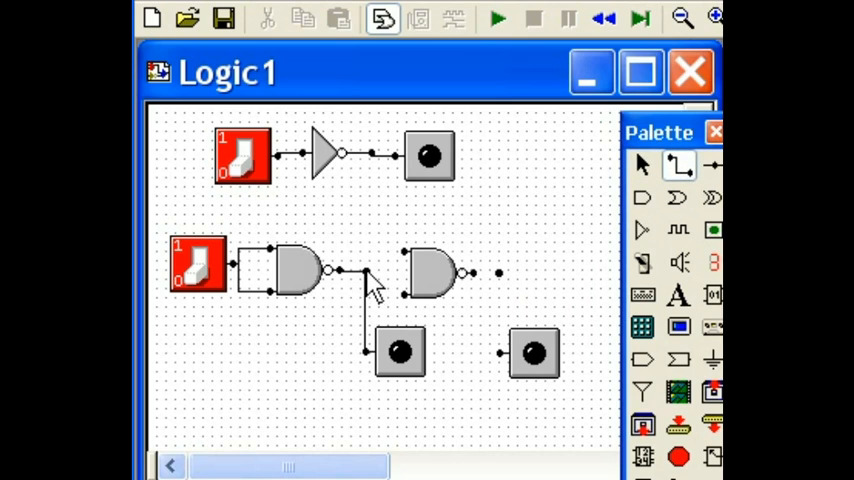
mouse_move(368, 280)
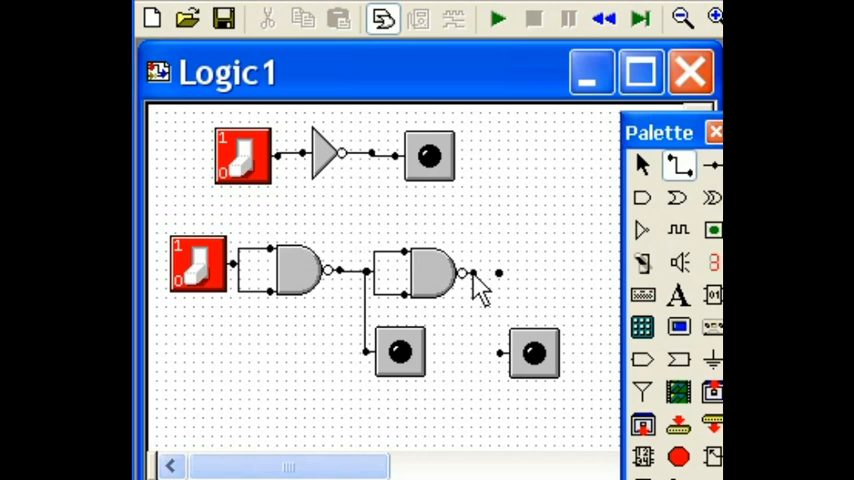
mouse_move(500, 290)
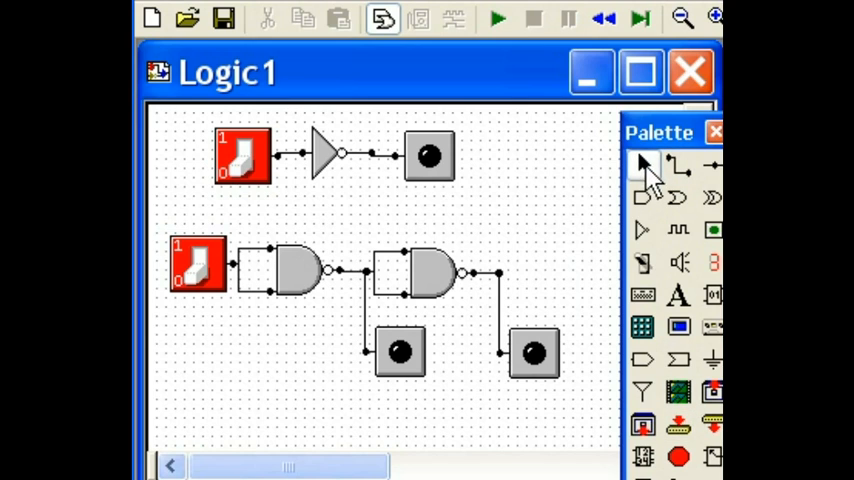
mouse_move(535, 255)
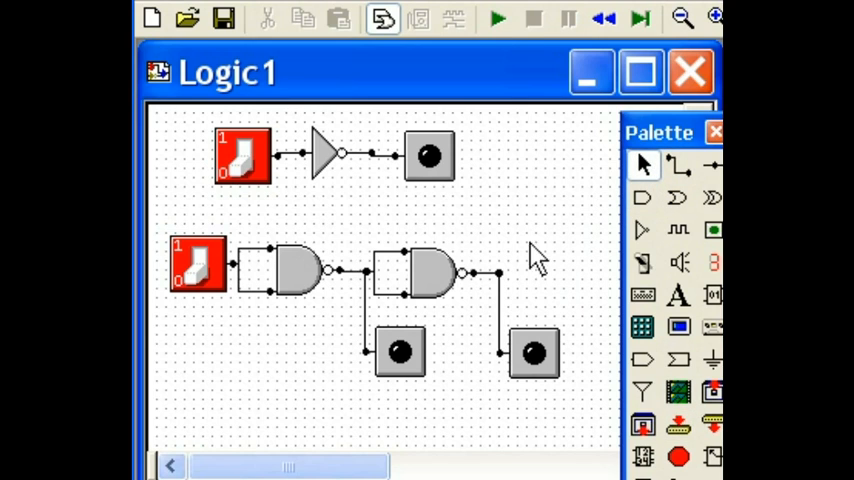
Run the cascaded NAND circuit: first gate's LED lit, second gate's LED dark.
click(497, 18)
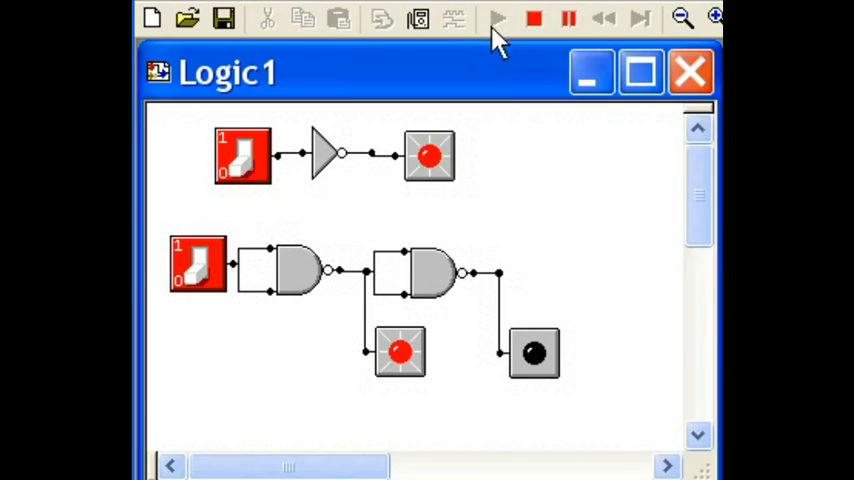
mouse_move(190, 300)
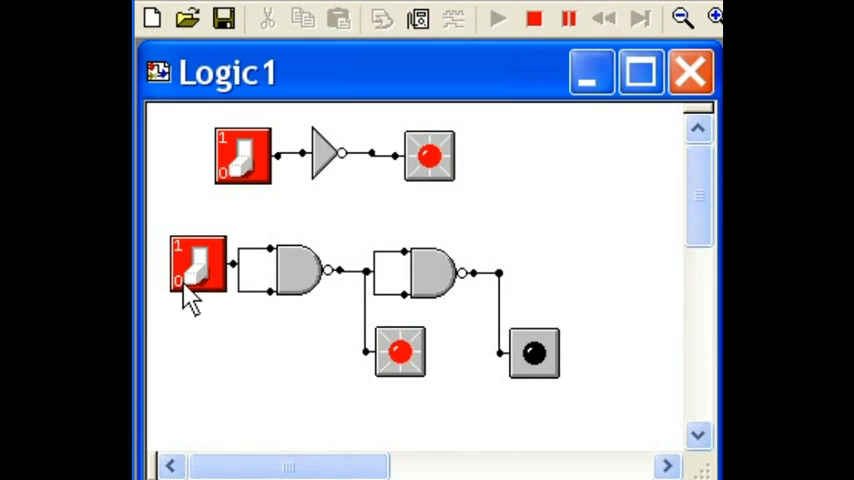
mouse_move(235, 285)
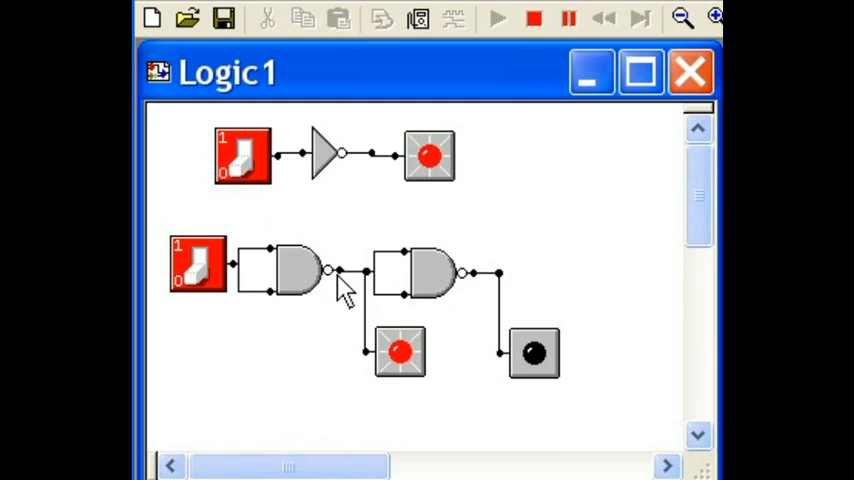
mouse_move(415, 378)
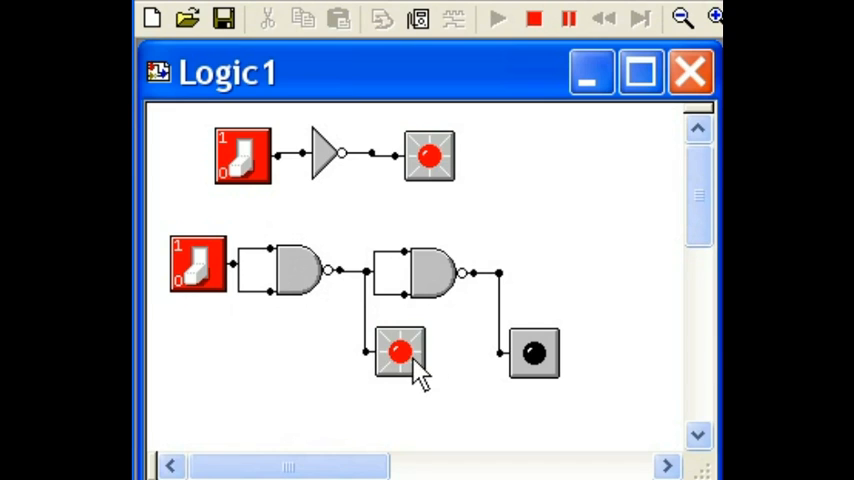
mouse_move(385, 280)
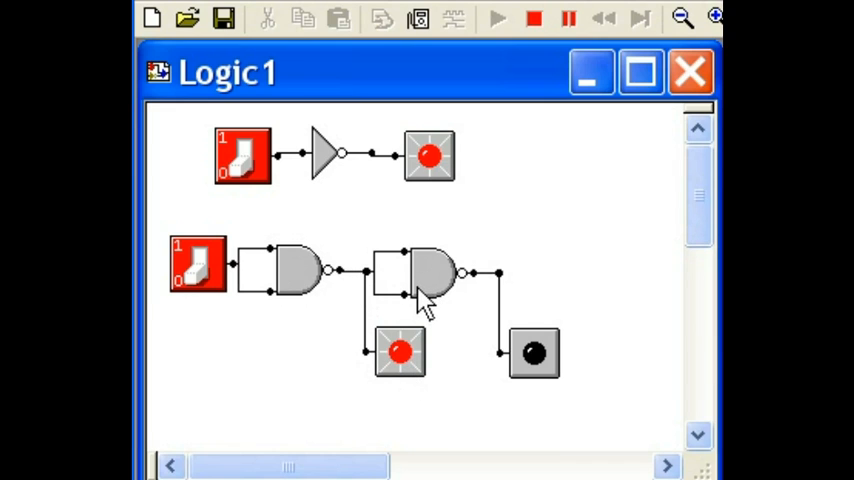
mouse_move(415, 310)
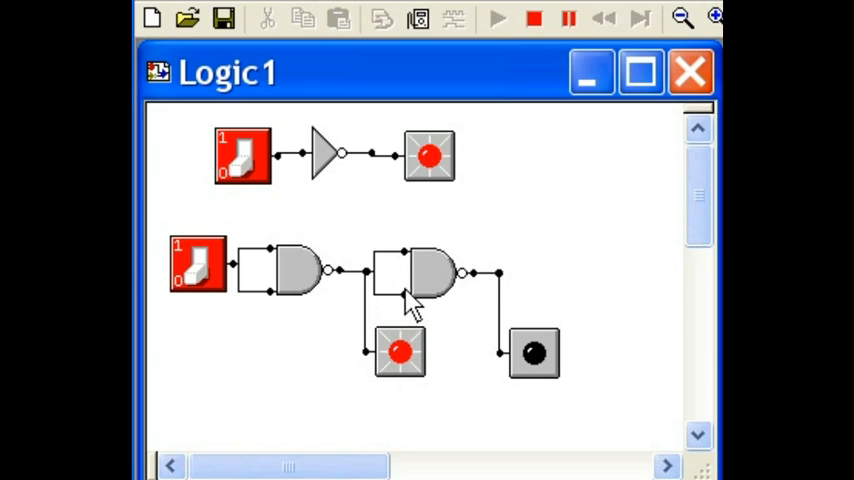
mouse_move(515, 315)
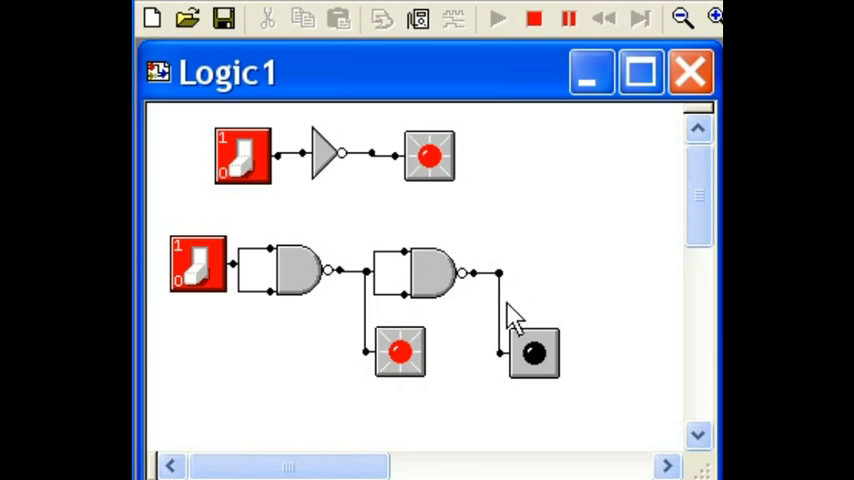
mouse_move(548, 385)
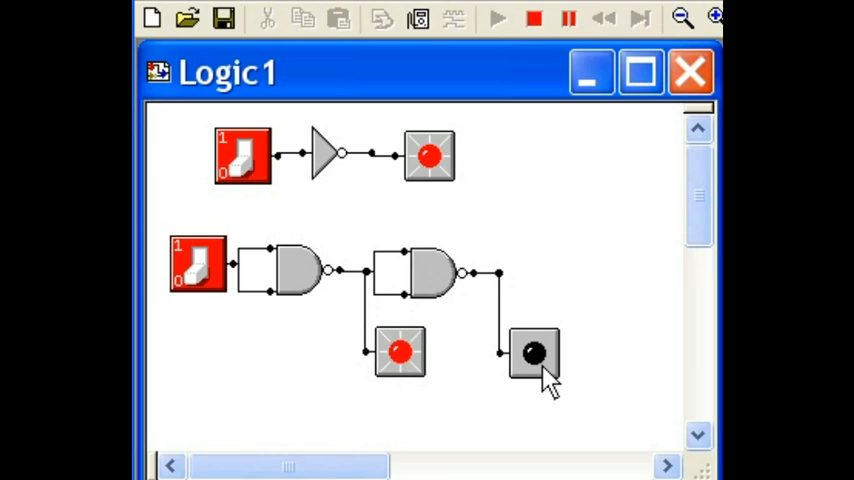
mouse_move(518, 375)
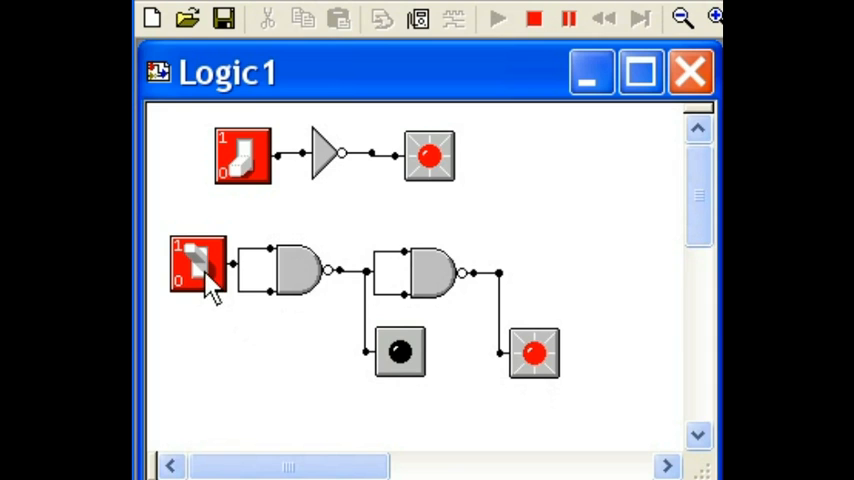
mouse_move(355, 285)
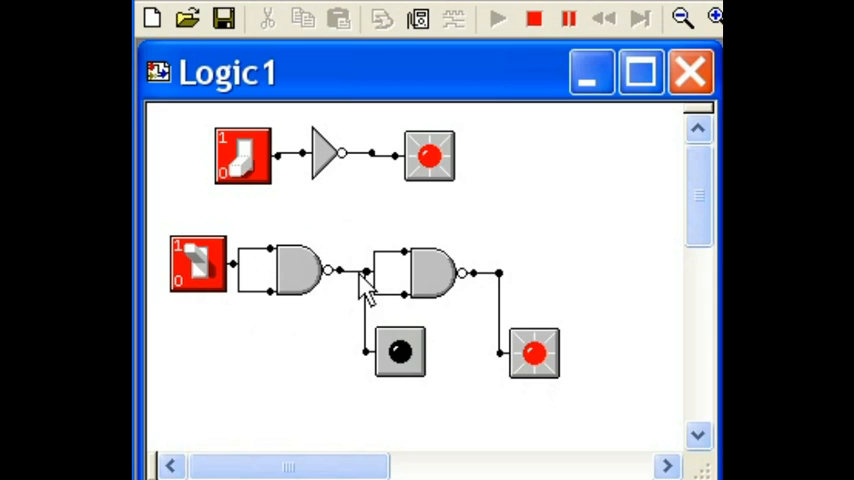
mouse_move(520, 308)
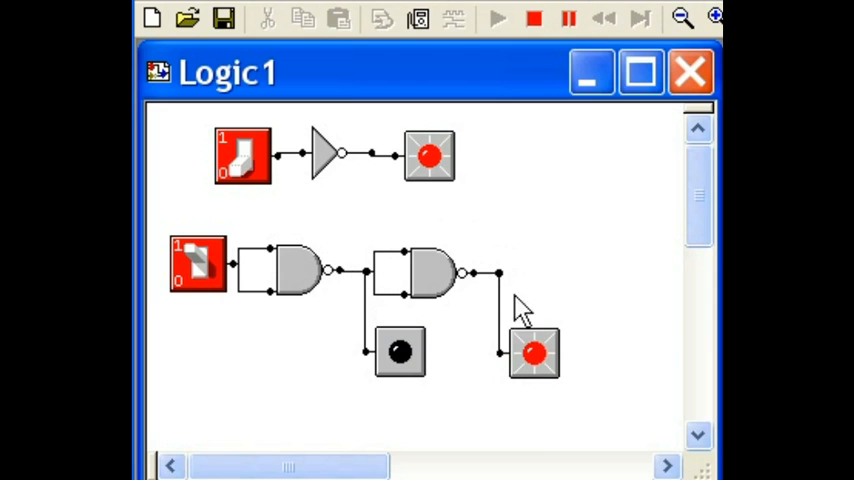
mouse_move(535, 380)
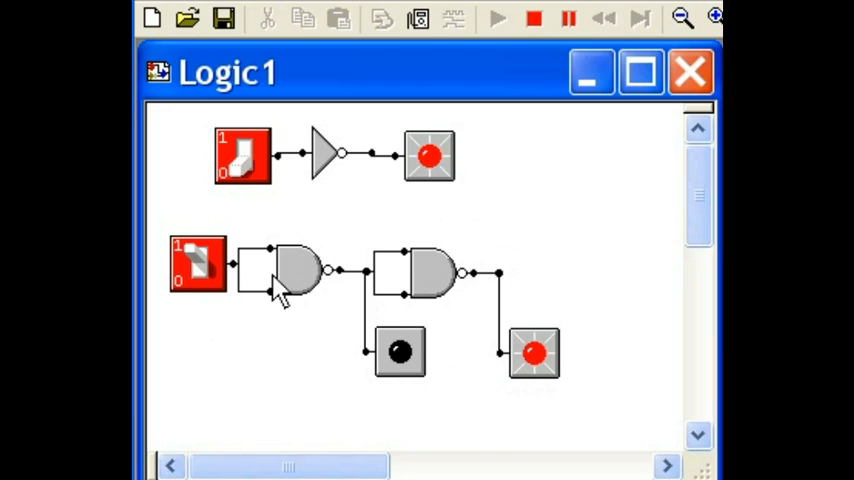
mouse_move(295, 295)
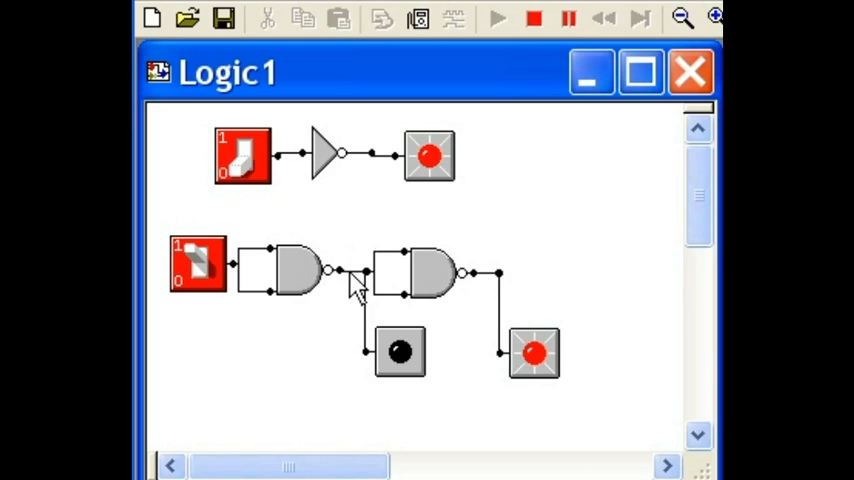
mouse_move(415, 363)
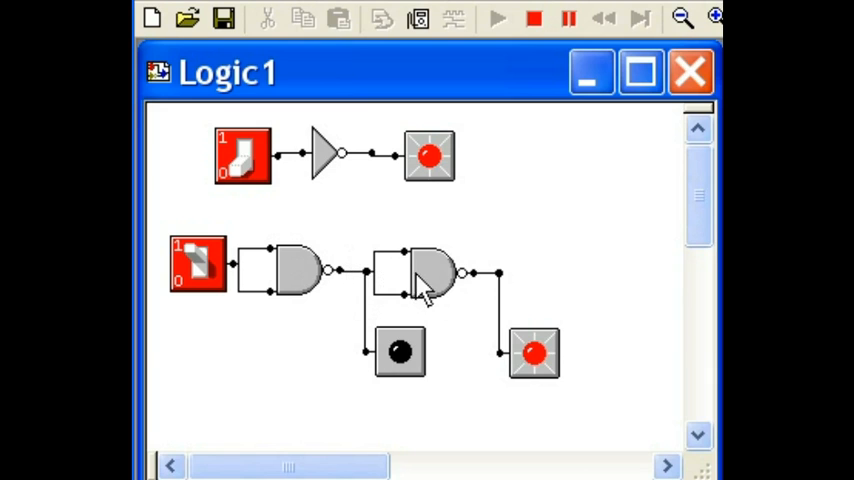
mouse_move(458, 295)
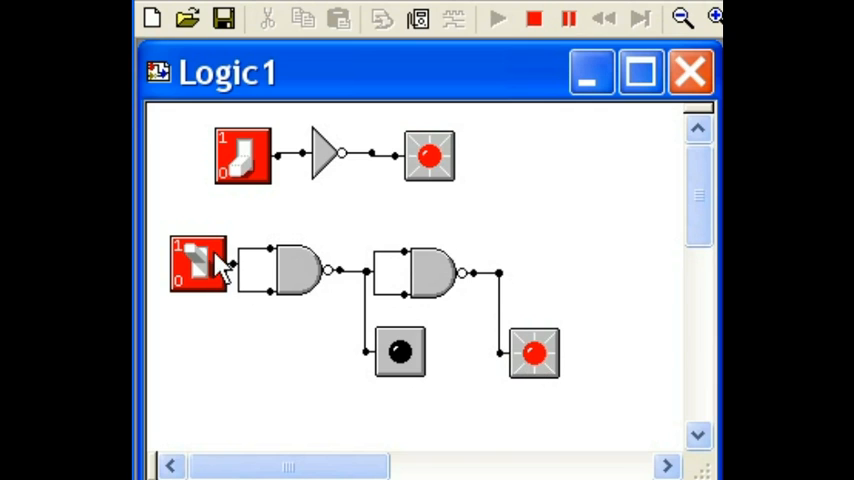
mouse_move(220, 290)
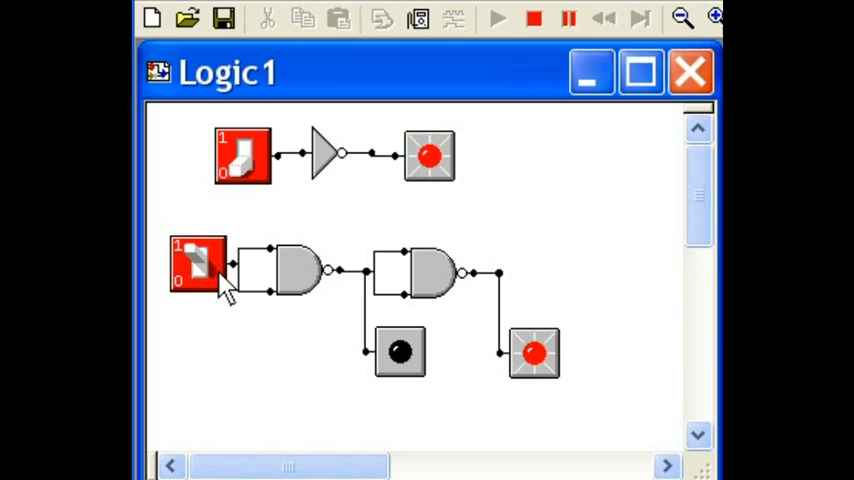
mouse_move(485, 290)
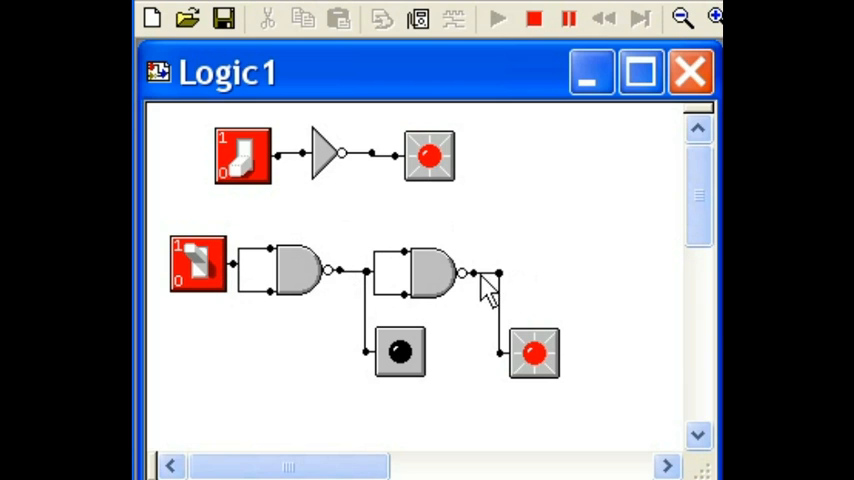
Stop the simulation after flipping the lower switch swaps which LED is lit.
click(533, 18)
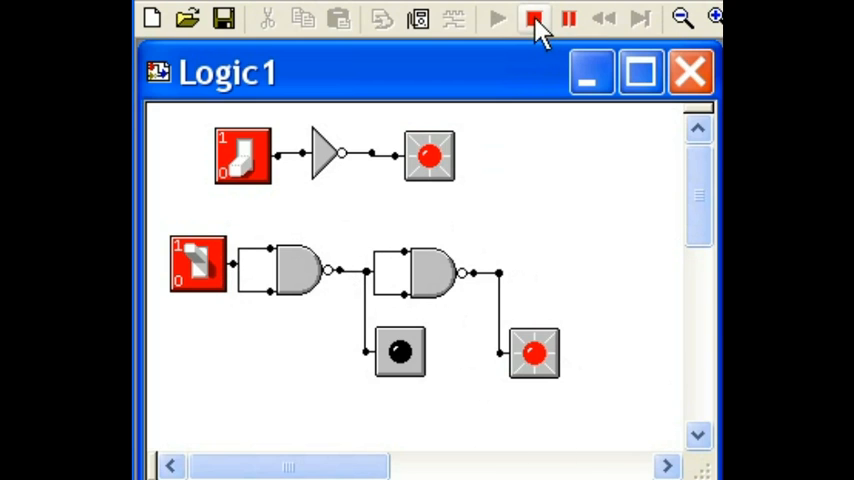